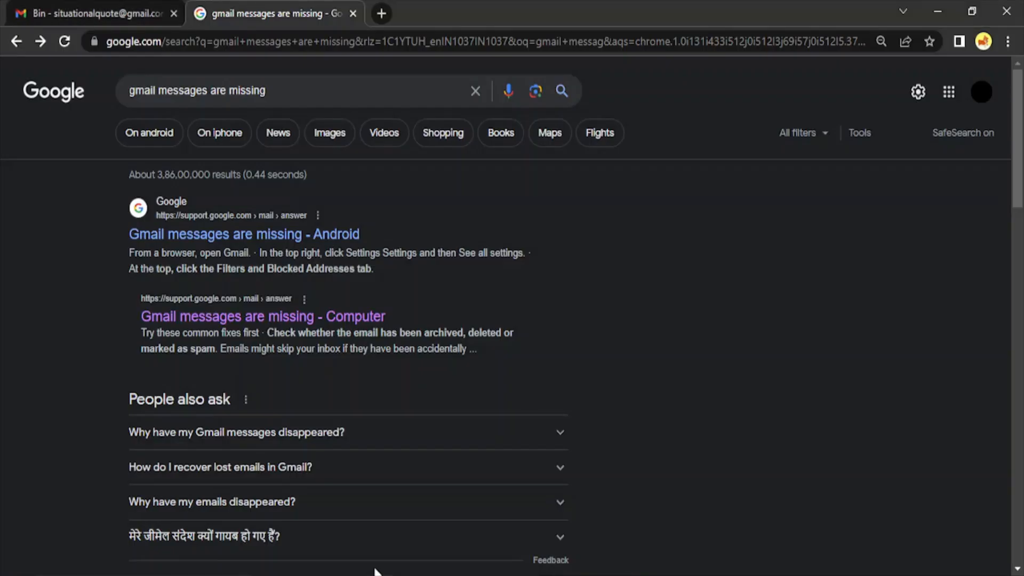
# - Switch from the Google results for missing Gmail messages to the empty Gmail Bin tab
pyautogui.click(95, 13)
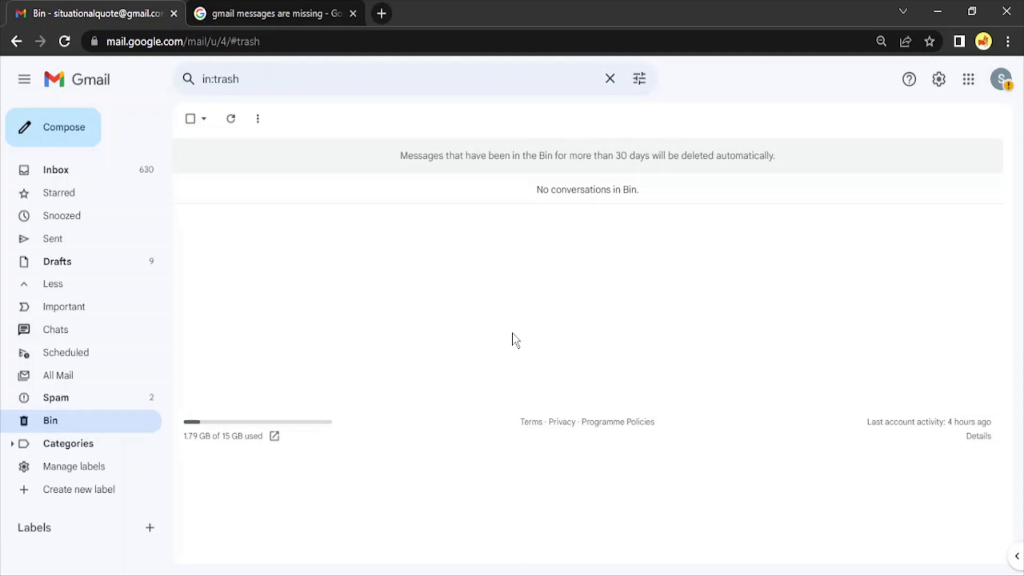
pyautogui.moveTo(434, 375)
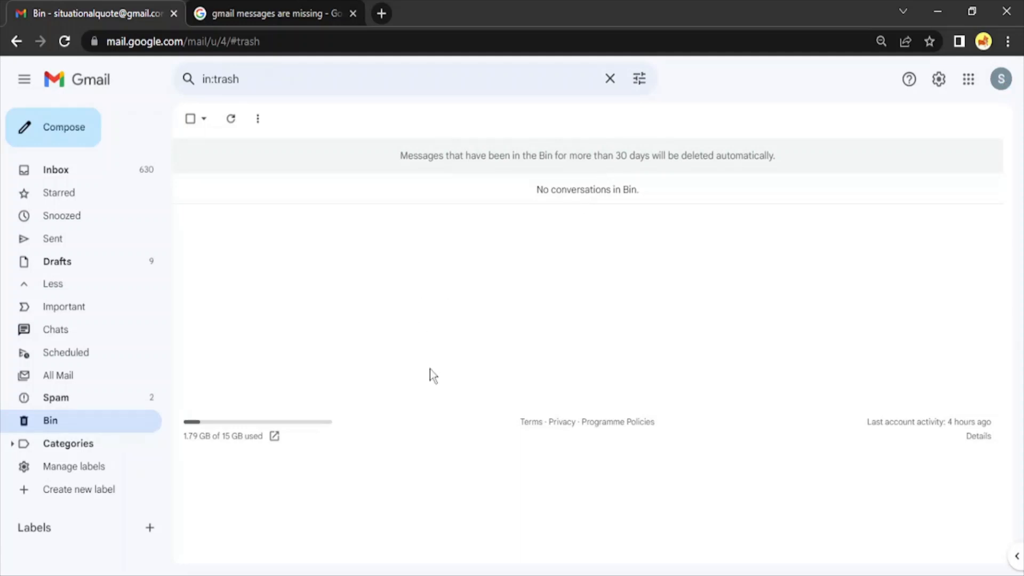
pyautogui.moveTo(516, 270)
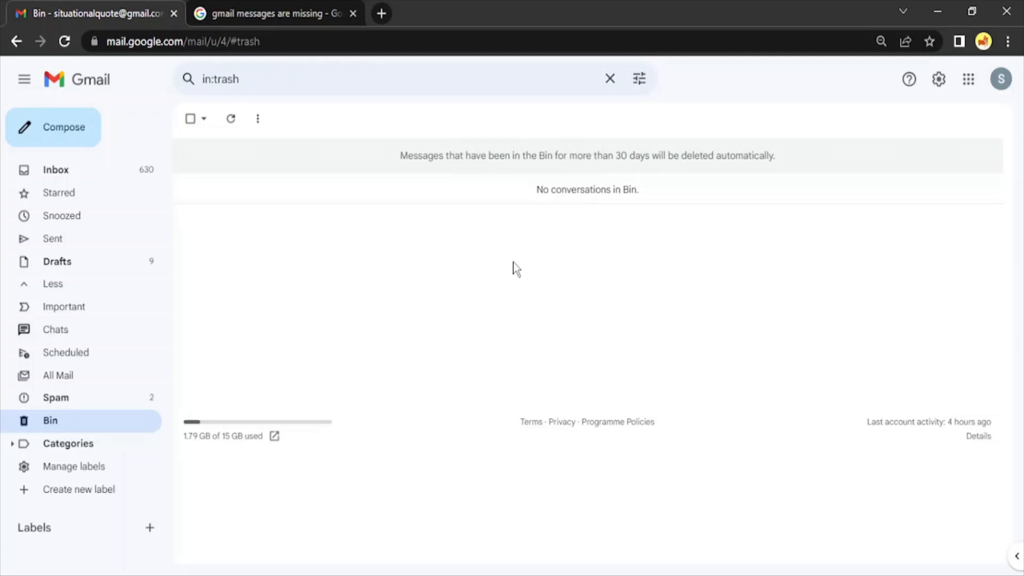
pyautogui.moveTo(511, 293)
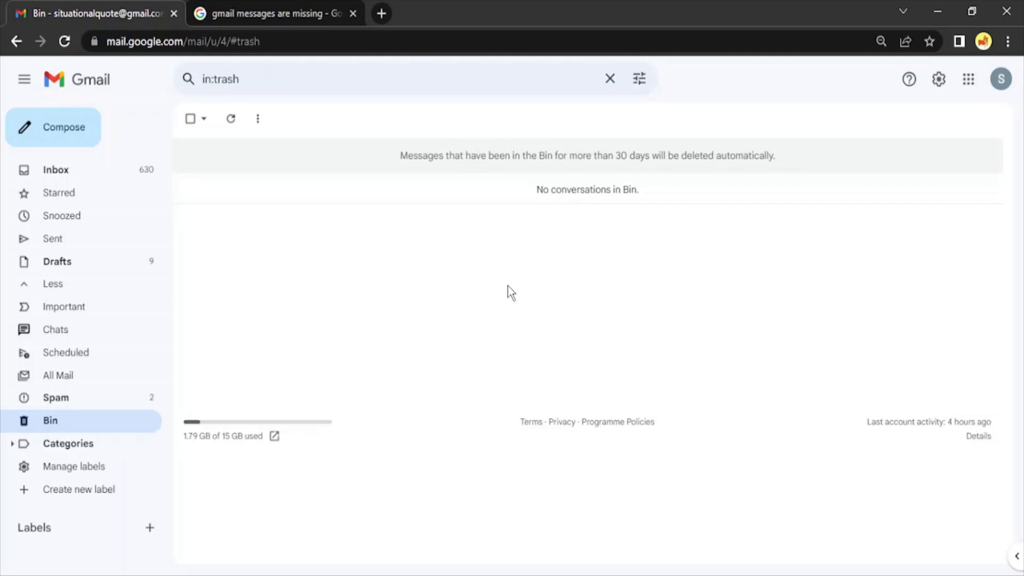
pyautogui.moveTo(509, 295)
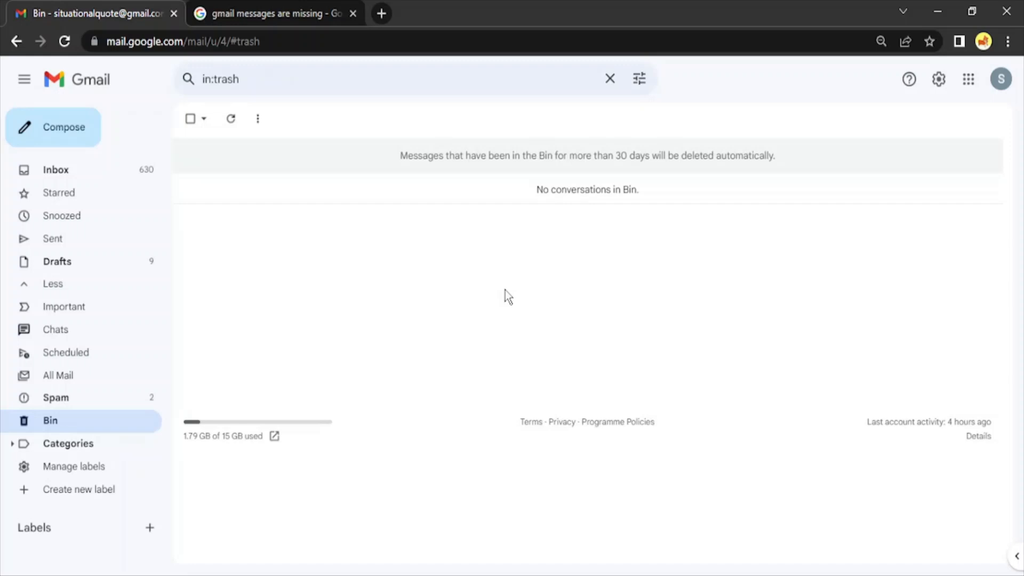
pyautogui.moveTo(500, 302)
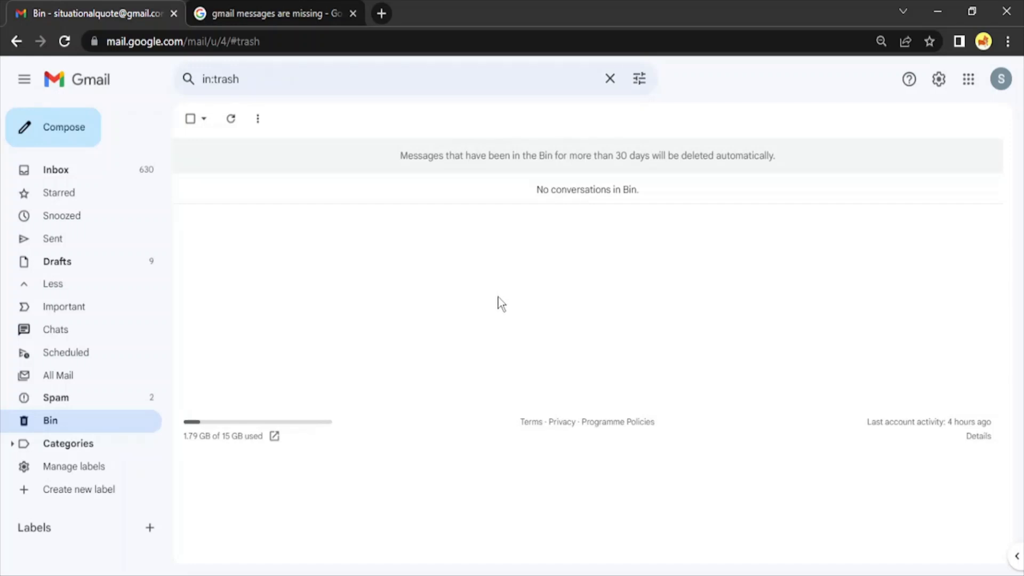
pyautogui.moveTo(503, 307)
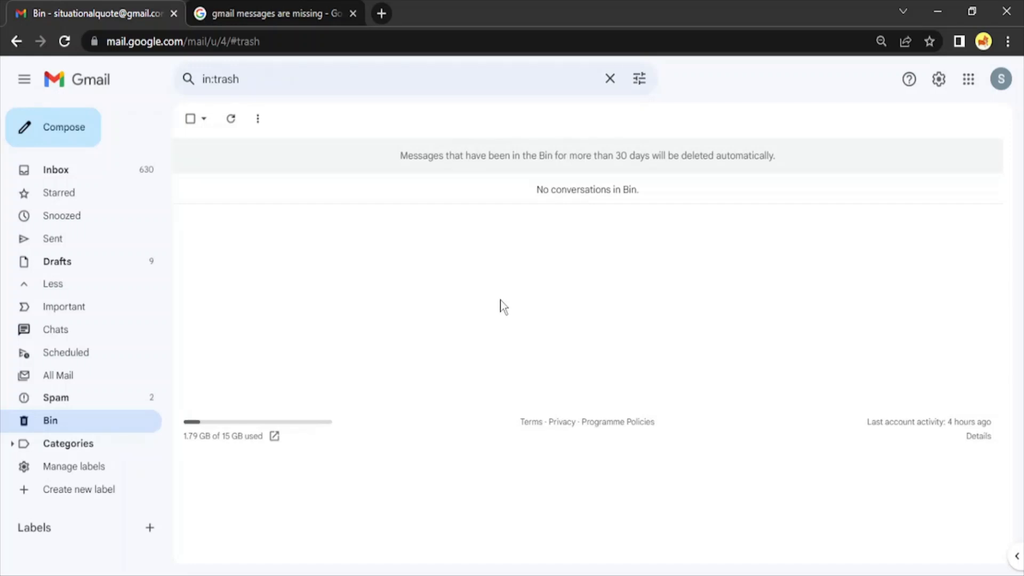
pyautogui.moveTo(604, 253)
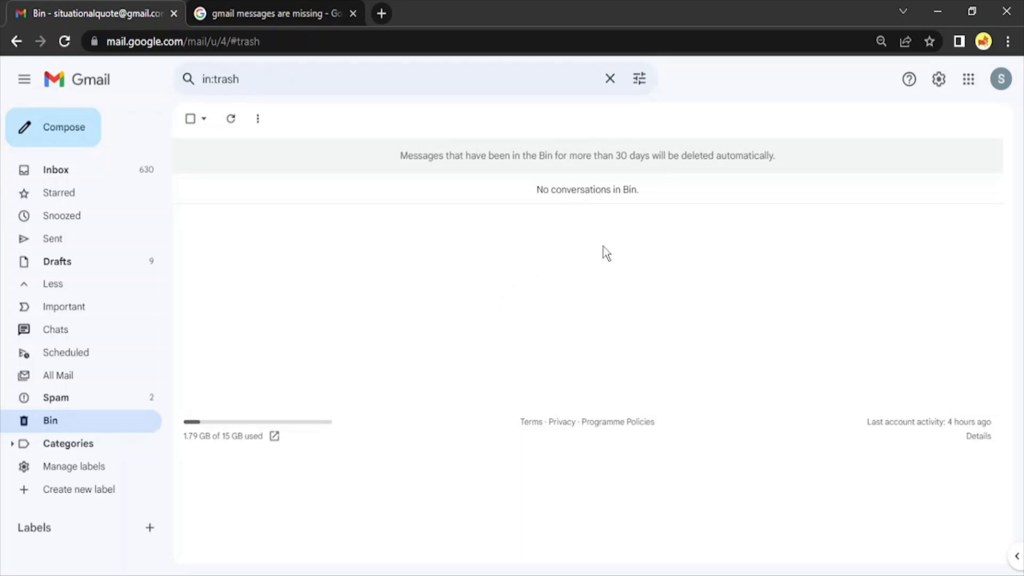
pyautogui.moveTo(513, 313)
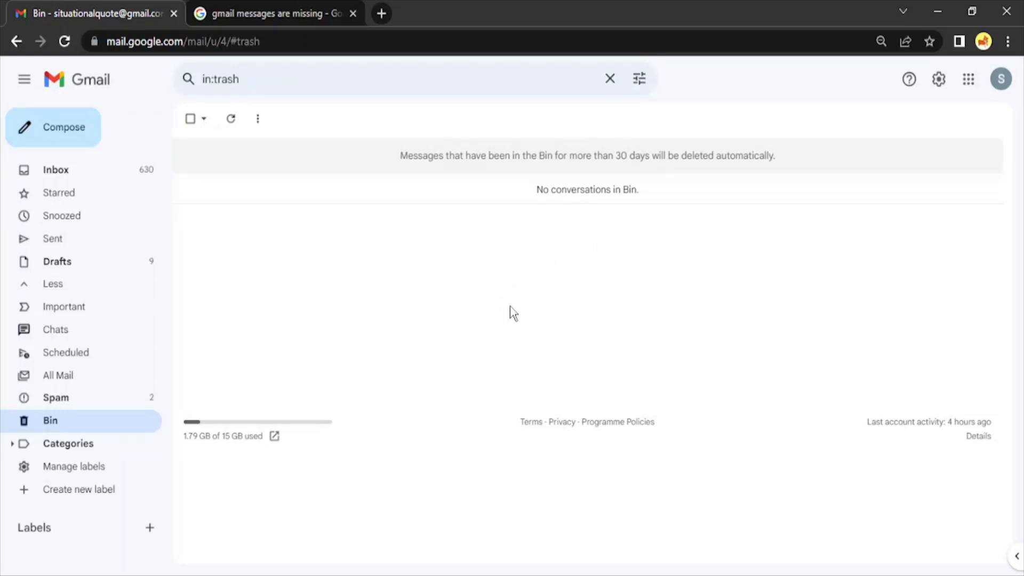
pyautogui.moveTo(523, 300)
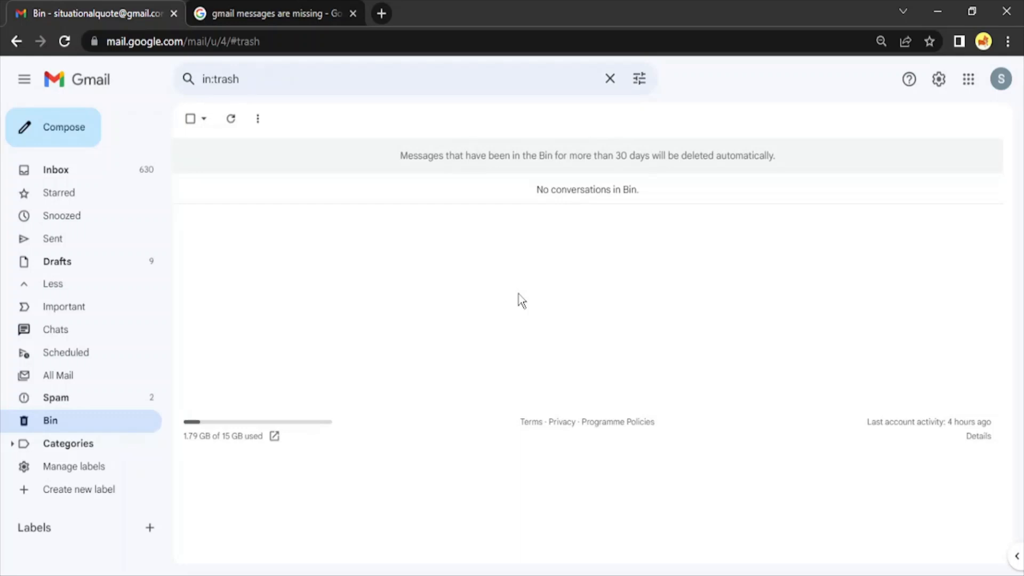
pyautogui.moveTo(516, 305)
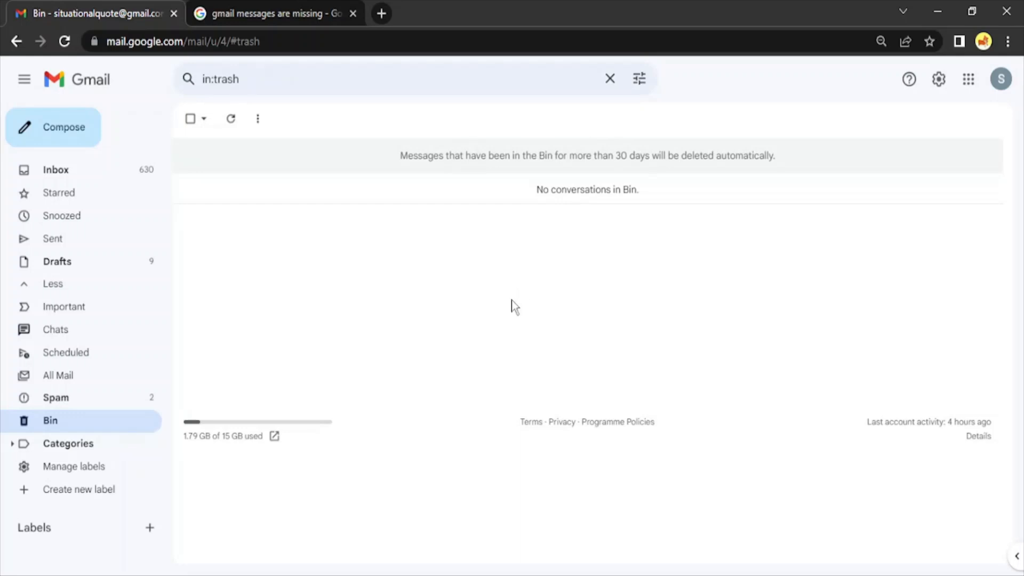
pyautogui.moveTo(519, 303)
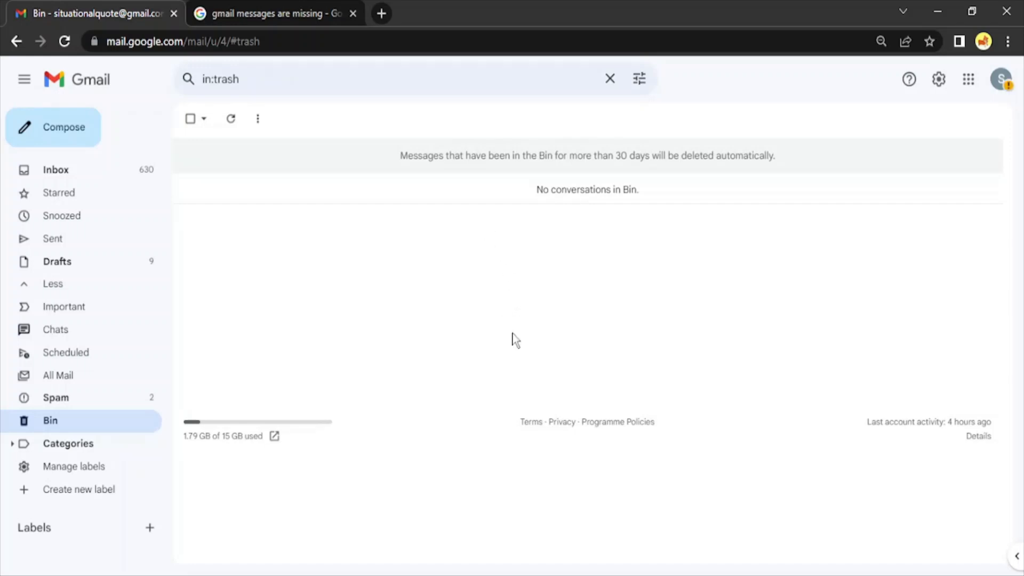
pyautogui.moveTo(507, 236)
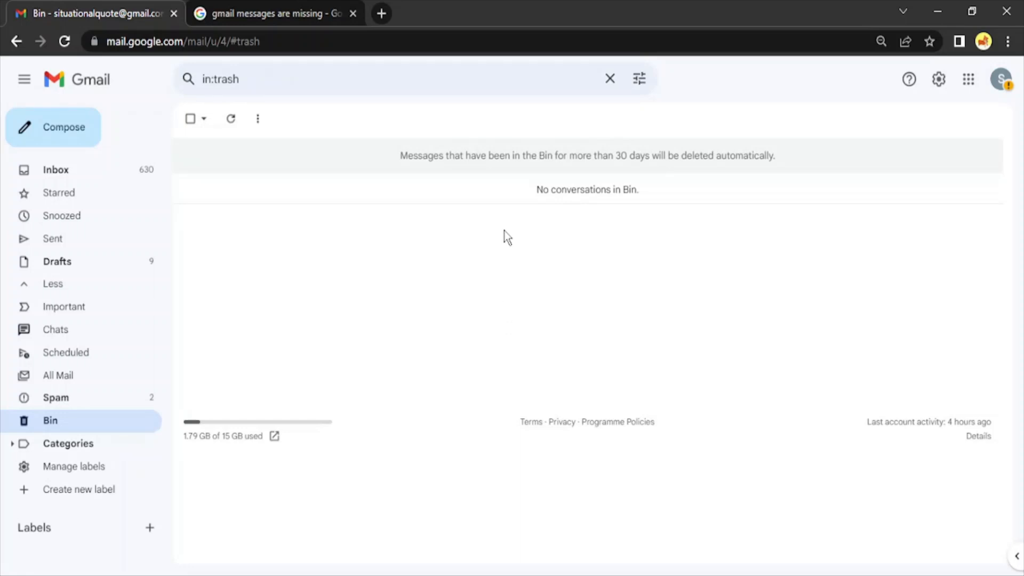
pyautogui.moveTo(62, 421)
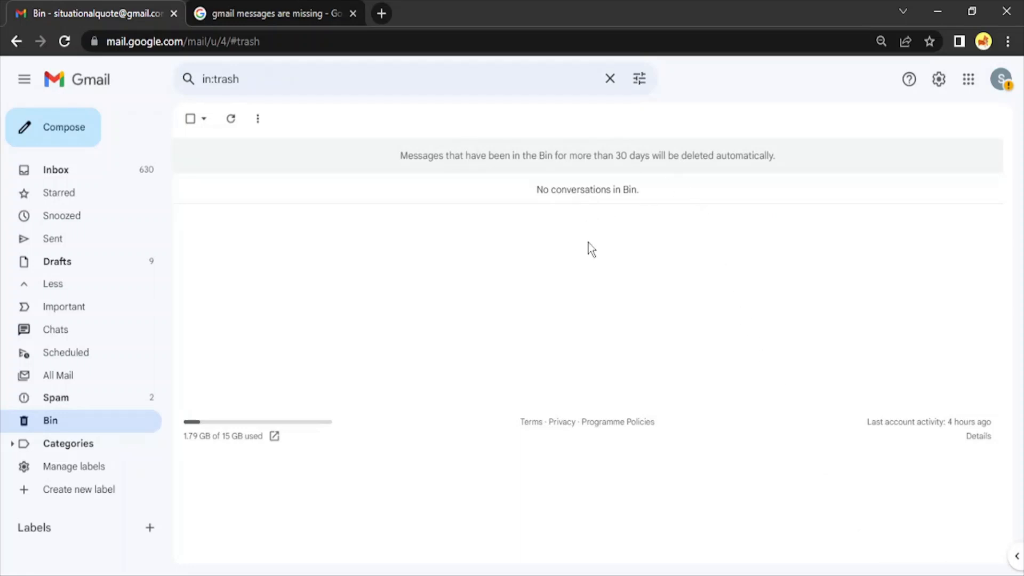
pyautogui.moveTo(594, 254)
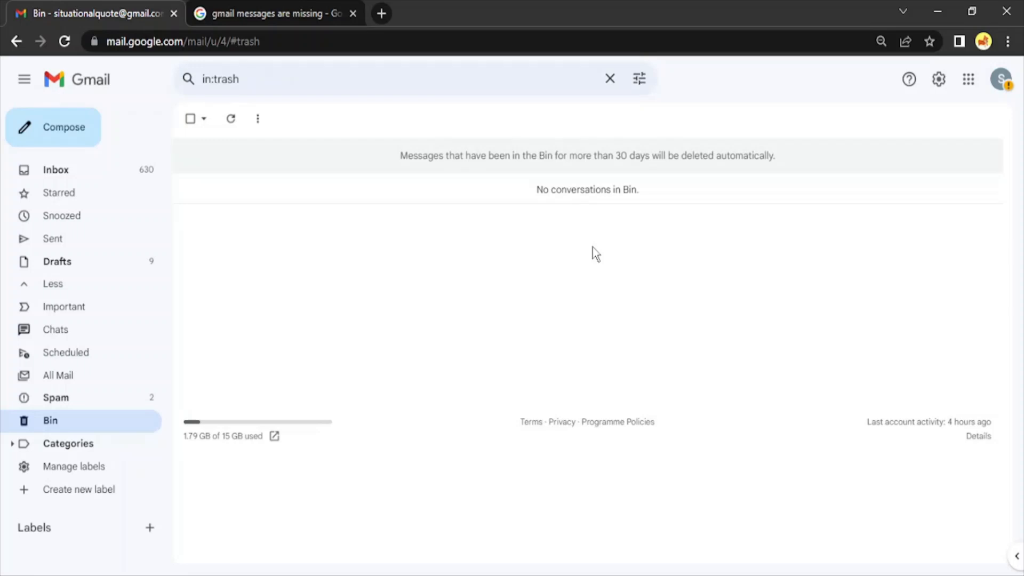
# - Open the 'Gmail messages are missing - Computer' help article from the search results
pyautogui.click(274, 13)
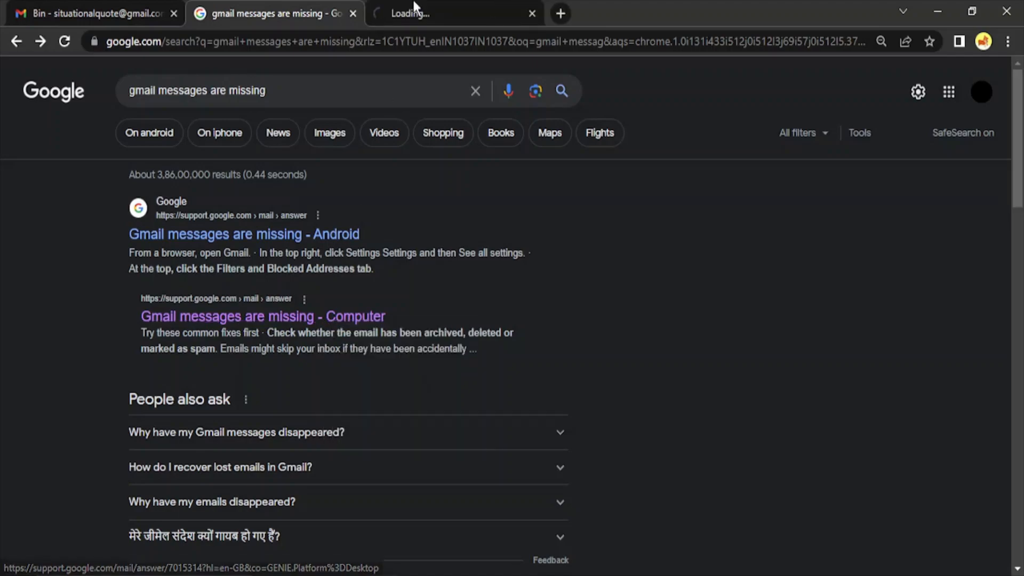
pyautogui.click(263, 316)
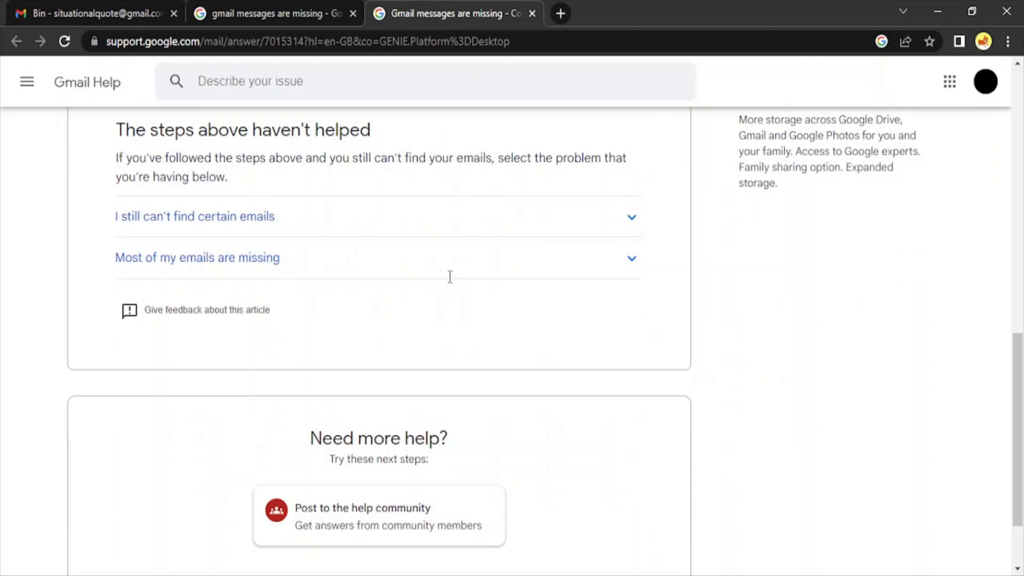
pyautogui.moveTo(599, 288)
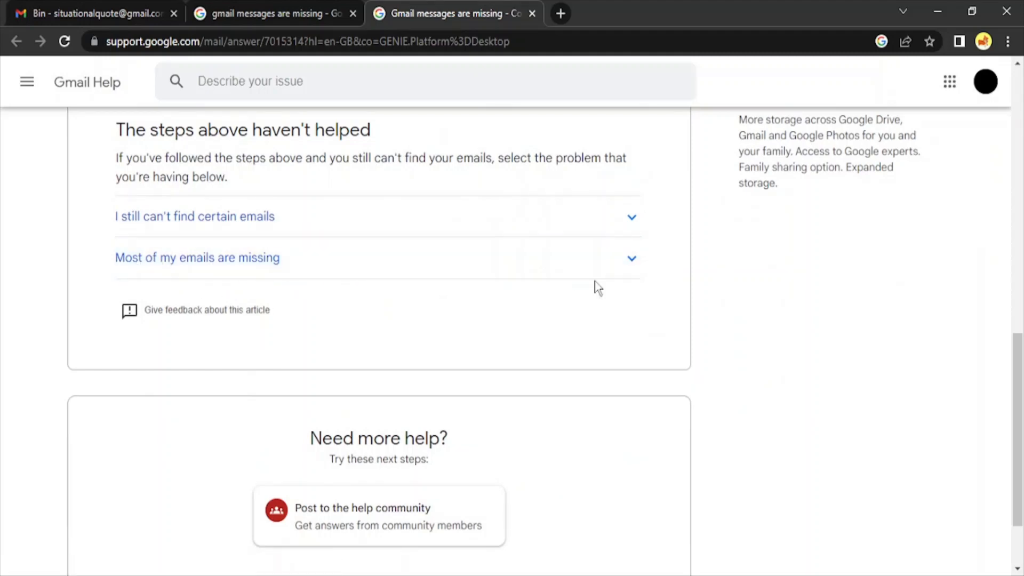
# - Expand 'Most of my emails are missing' under 'The steps above haven't helped'
pyautogui.click(197, 257)
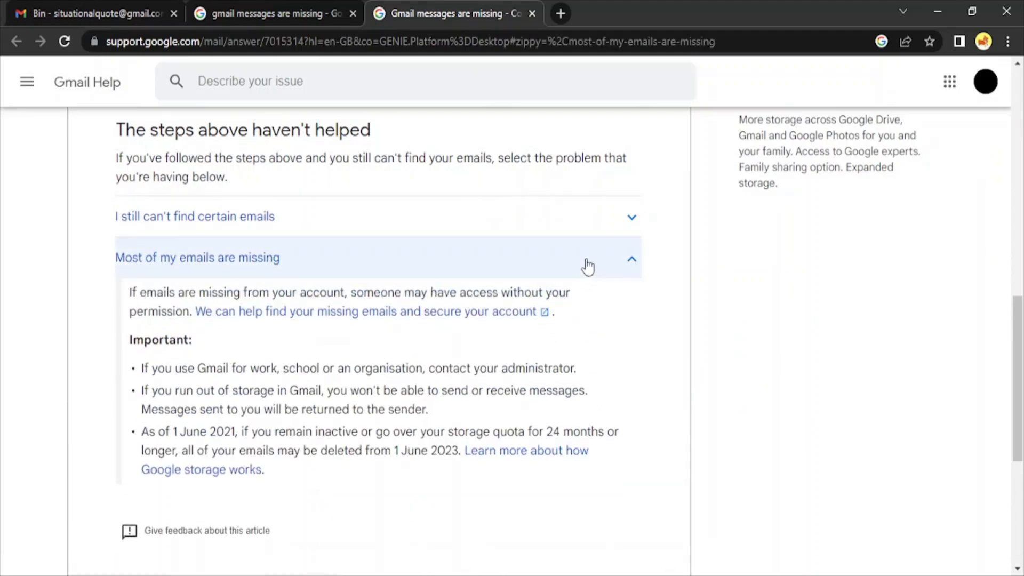
pyautogui.moveTo(248, 318)
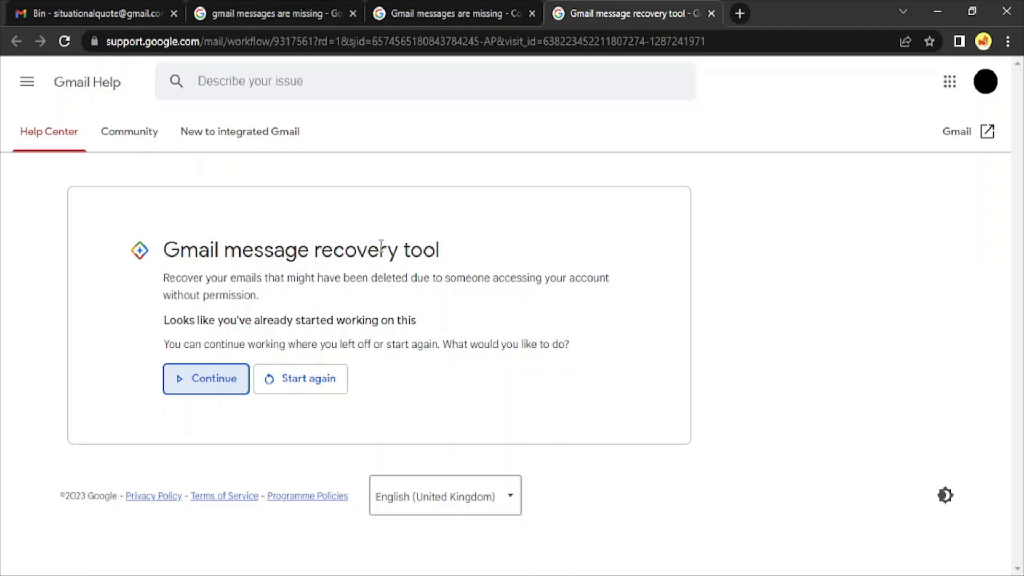
pyautogui.moveTo(444, 255)
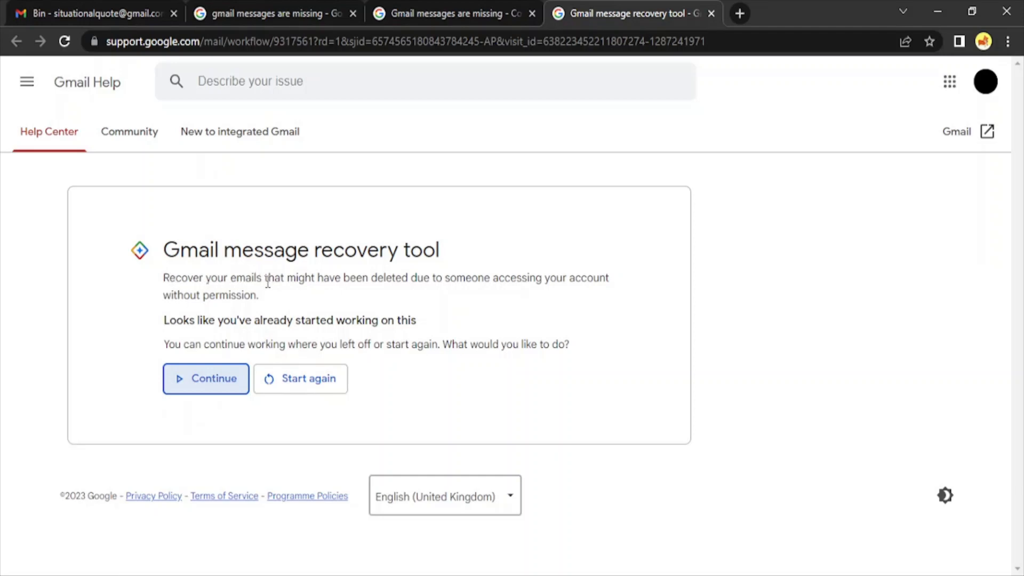
pyautogui.moveTo(534, 285)
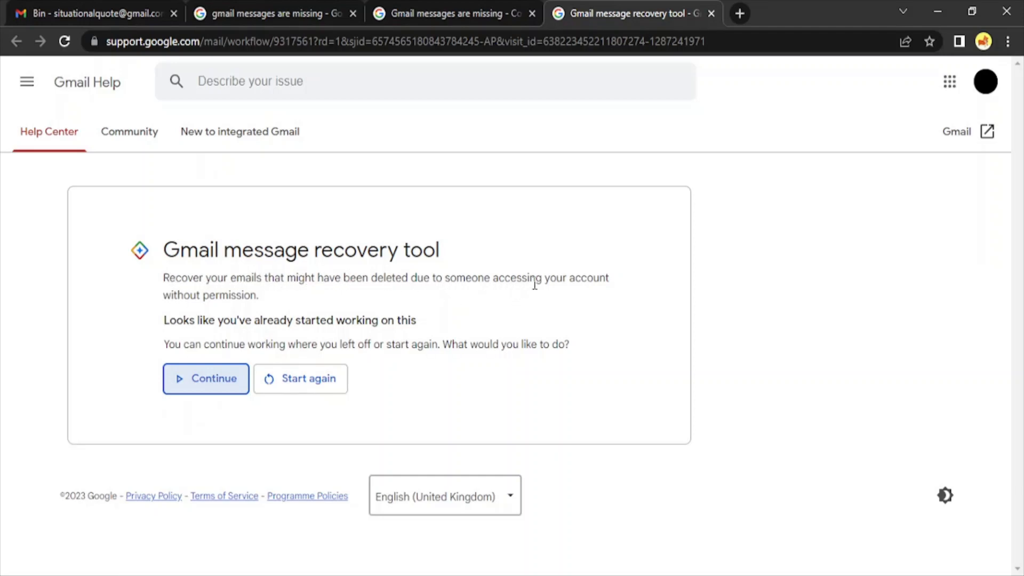
pyautogui.moveTo(259, 313)
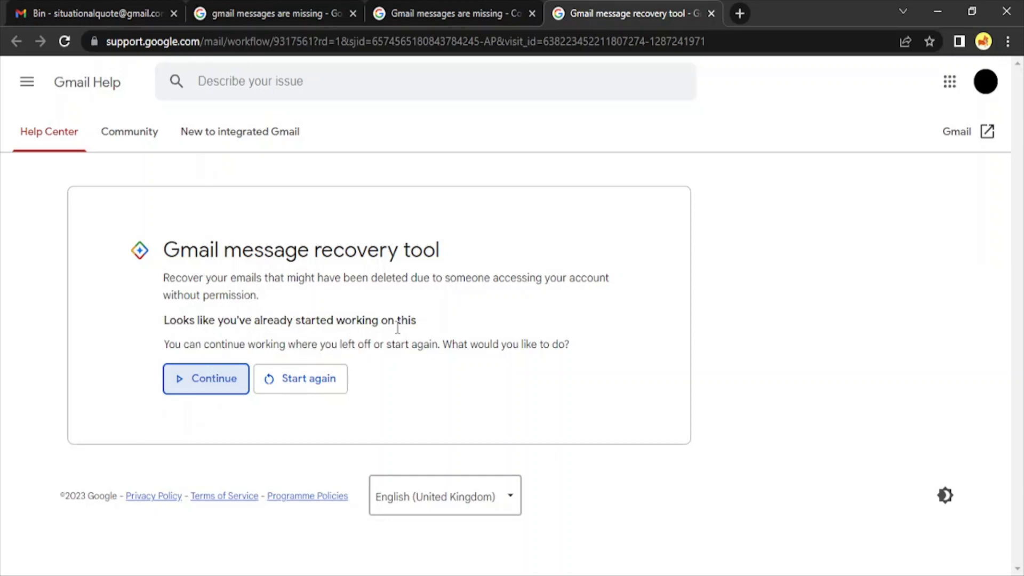
pyautogui.moveTo(416, 335)
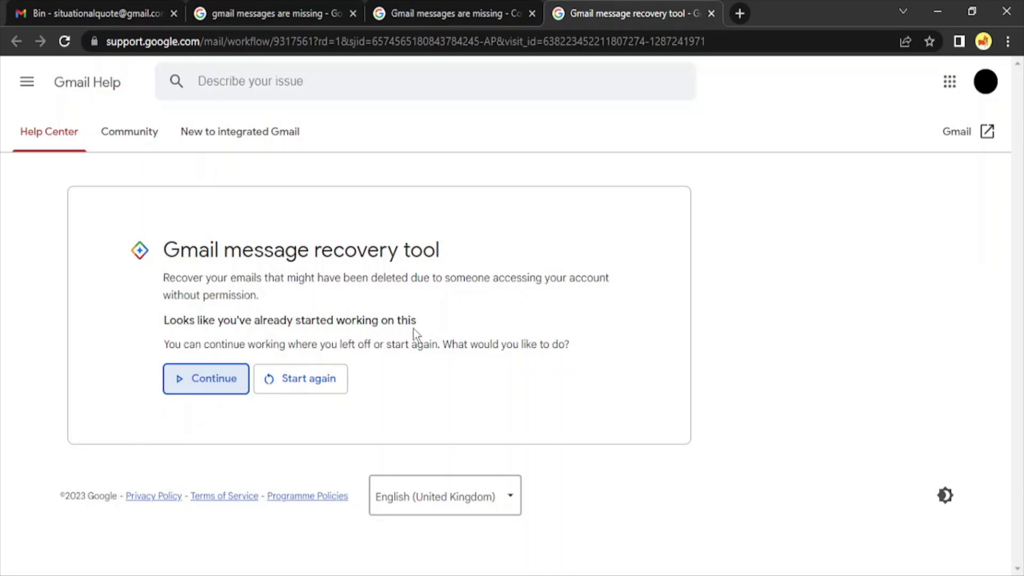
pyautogui.moveTo(415, 340)
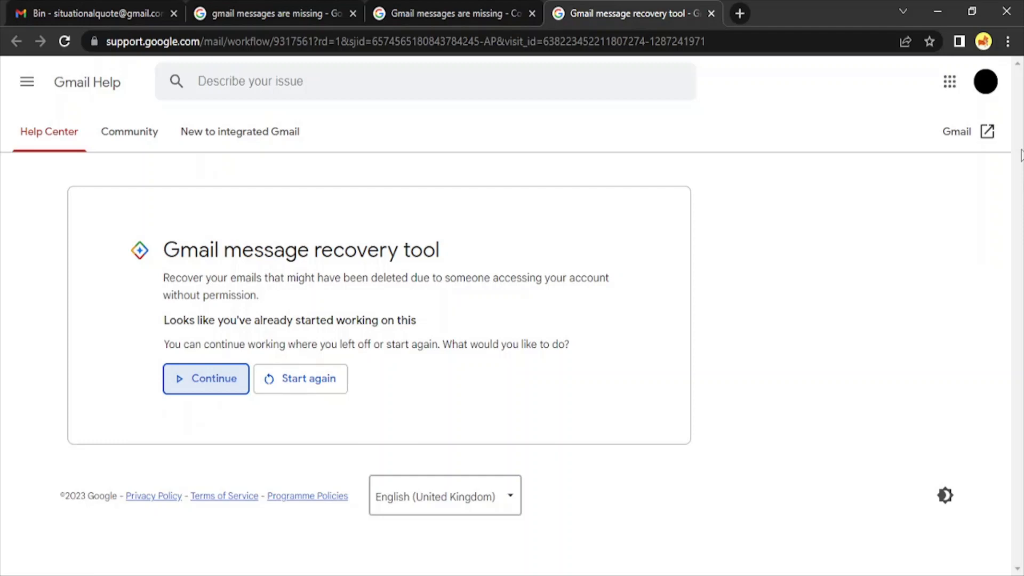
# - Switch the recovery tool to the other Situational Quote account and view its confirmation page
pyautogui.click(986, 81)
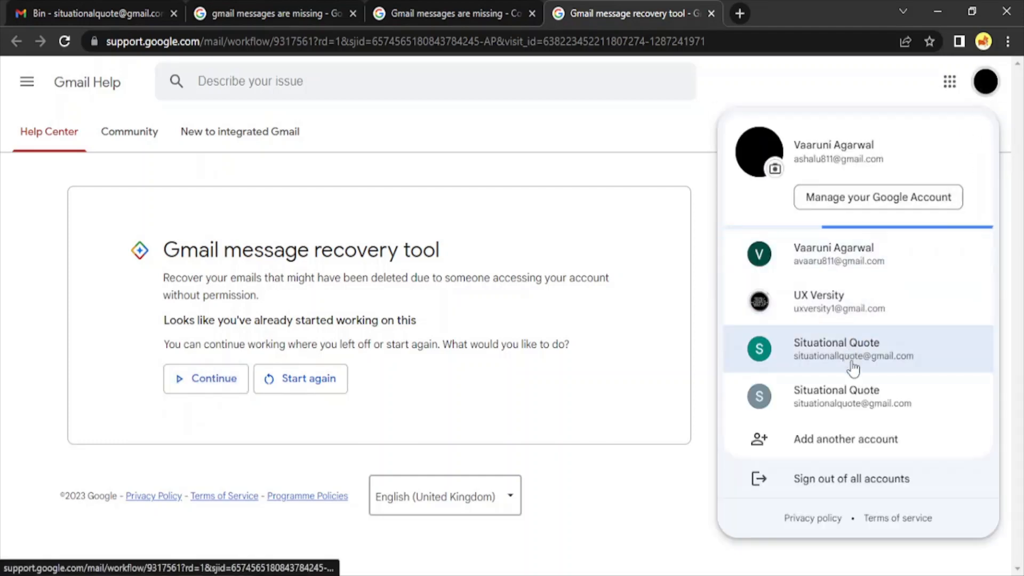
pyautogui.click(853, 348)
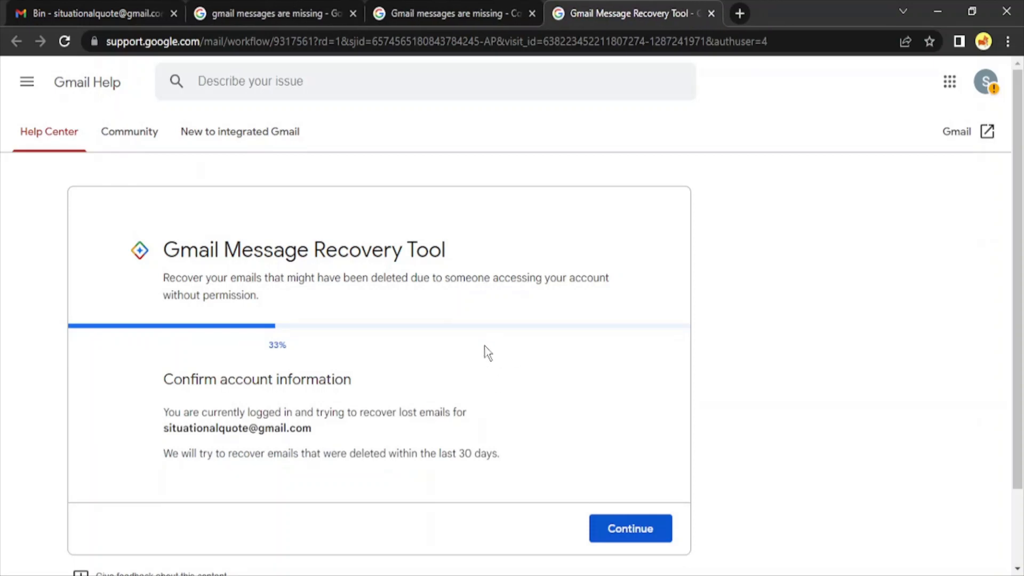
pyautogui.scroll(-3)
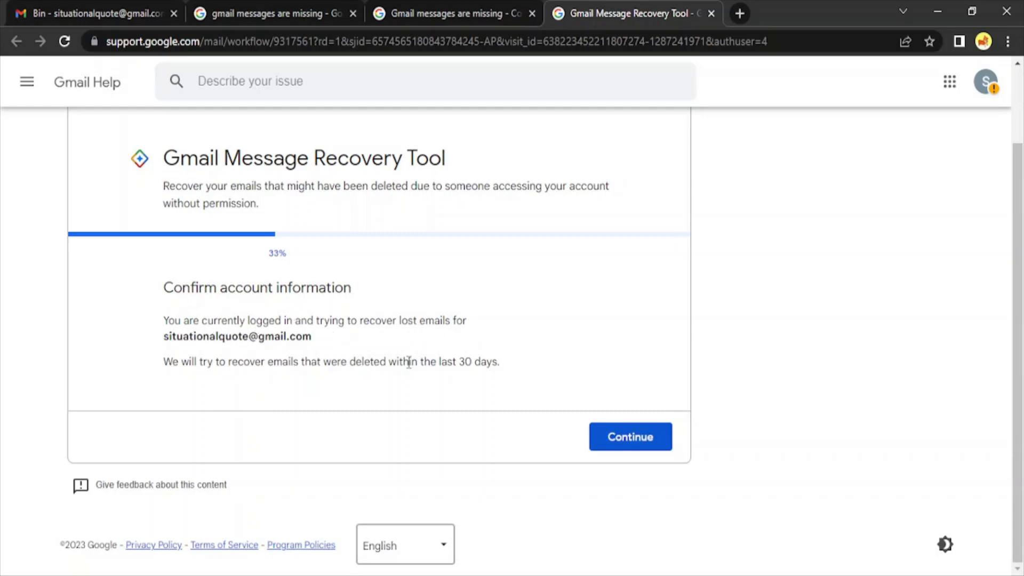
pyautogui.moveTo(274, 320)
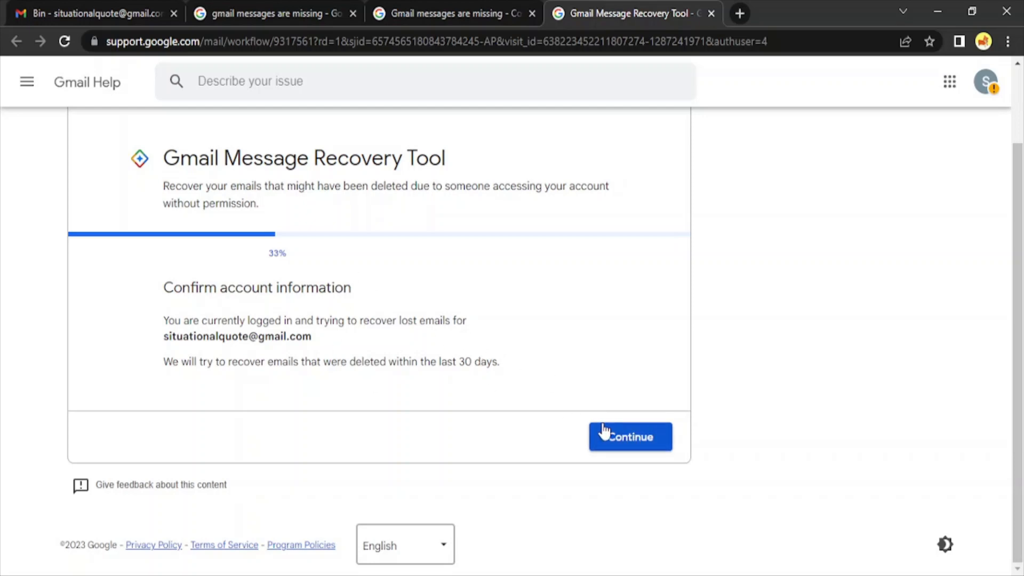
# - Run recovery for this account, see 'permanently deleted', and close the satisfaction survey
pyautogui.click(629, 436)
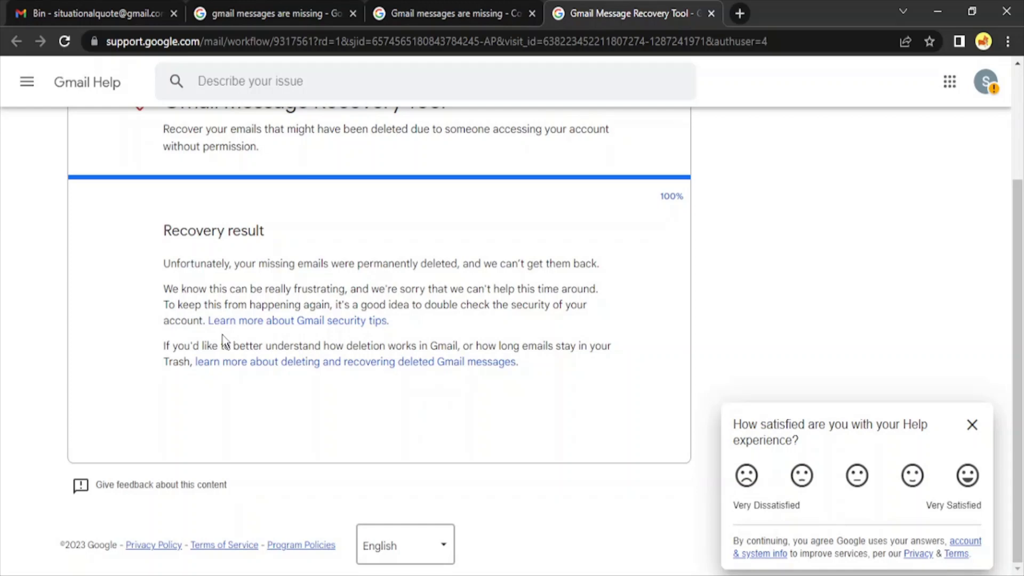
pyautogui.moveTo(387, 404)
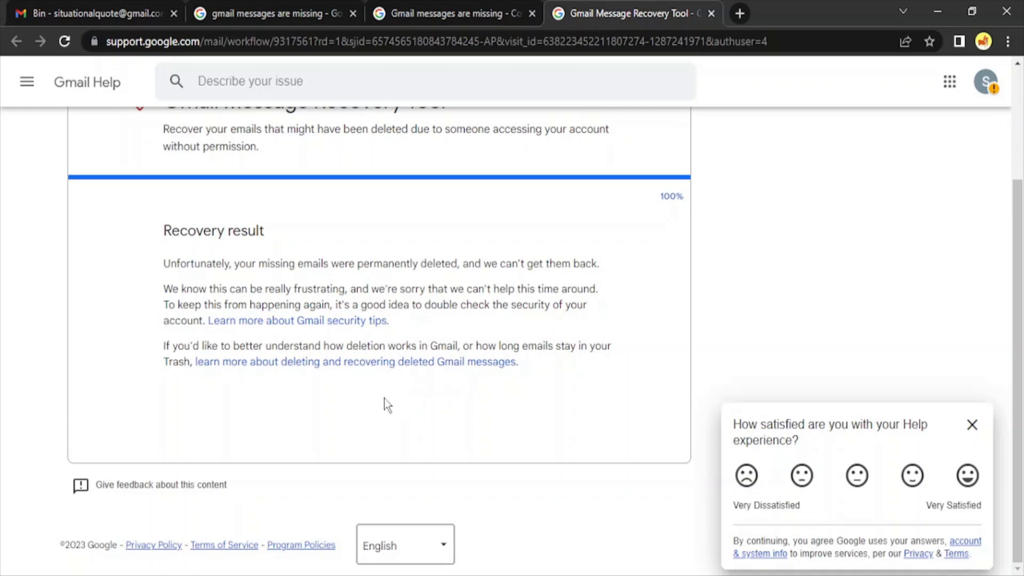
pyautogui.moveTo(228, 282)
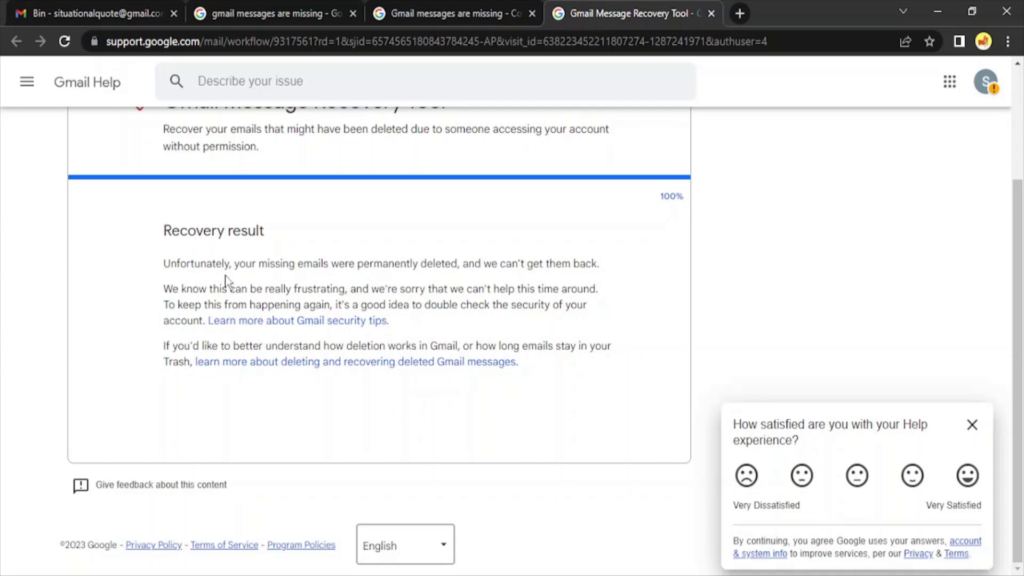
pyautogui.moveTo(475, 280)
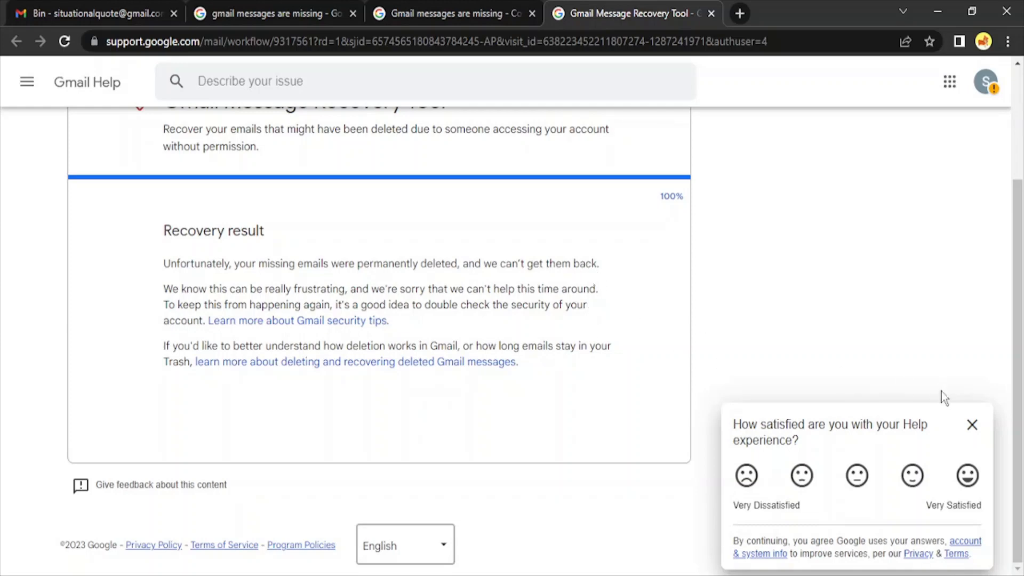
pyautogui.click(972, 424)
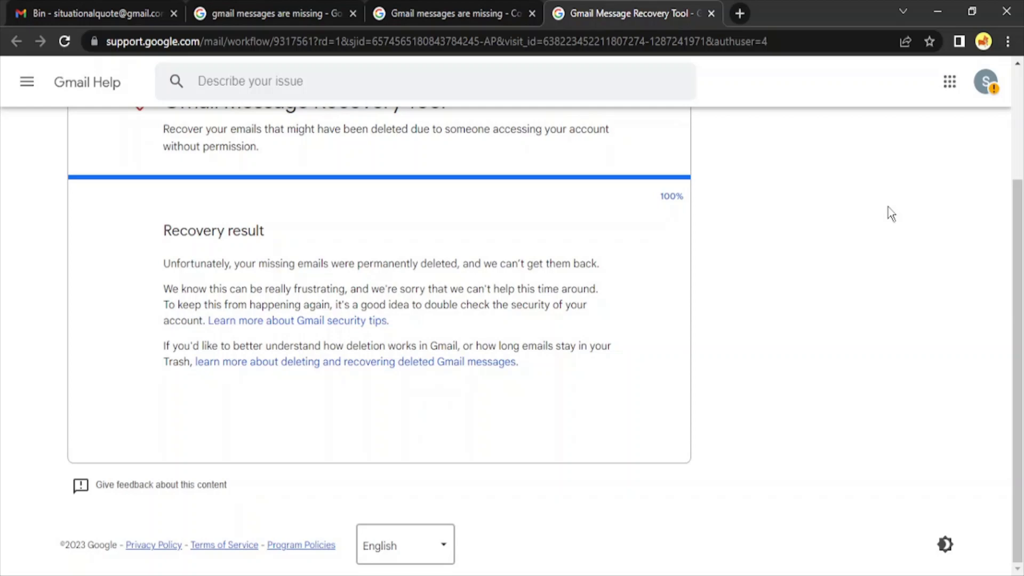
pyautogui.moveTo(1016, 62)
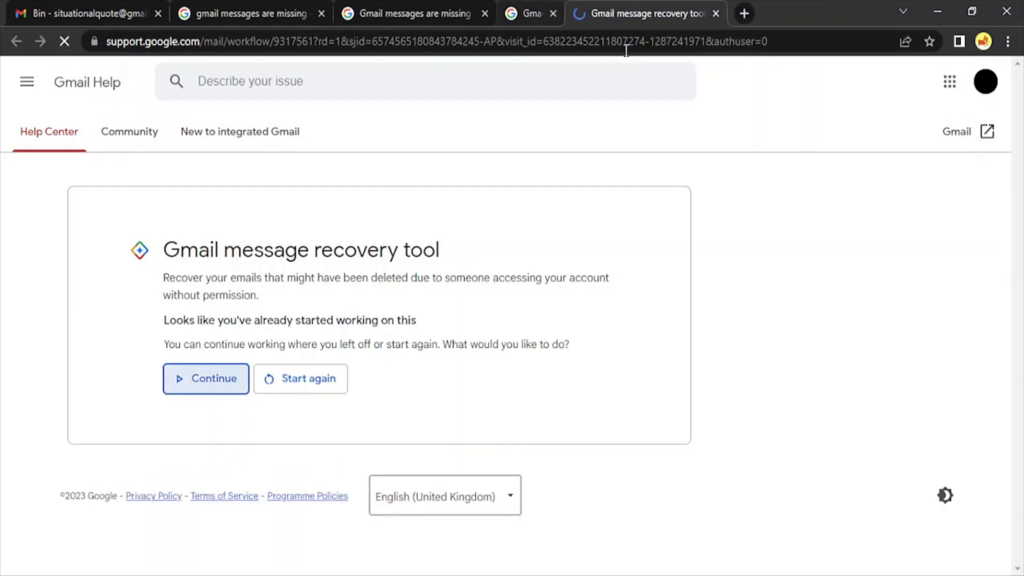
# - Resume the earlier attempt and confirm the account to reach the 'permanently deleted' result
pyautogui.click(205, 379)
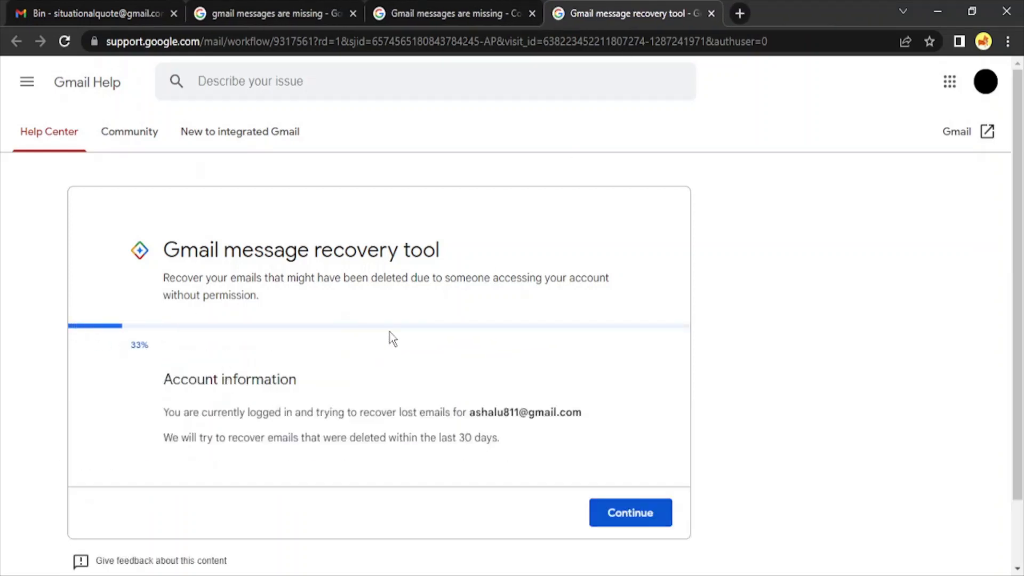
pyautogui.click(628, 512)
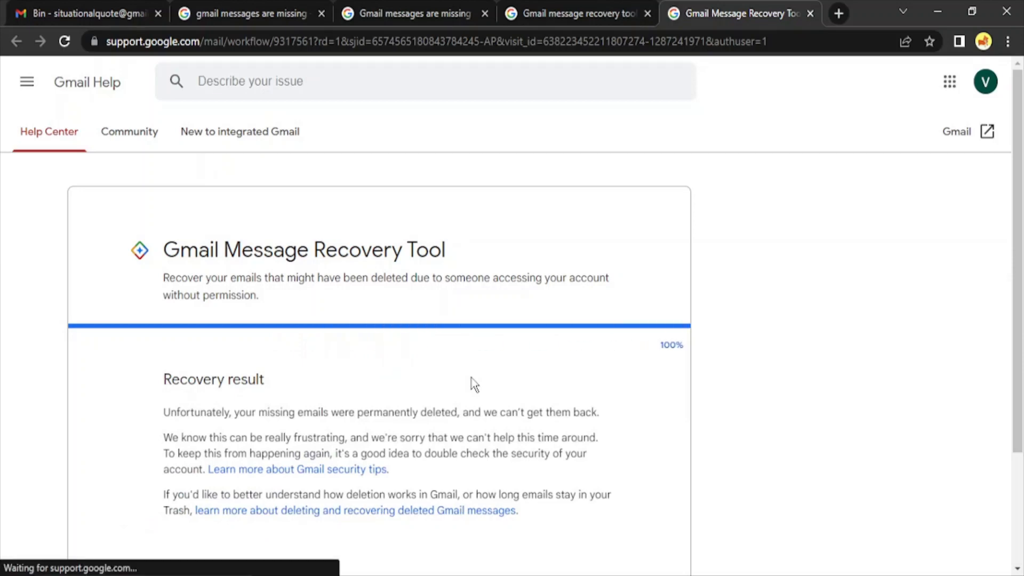
pyautogui.scroll(-3)
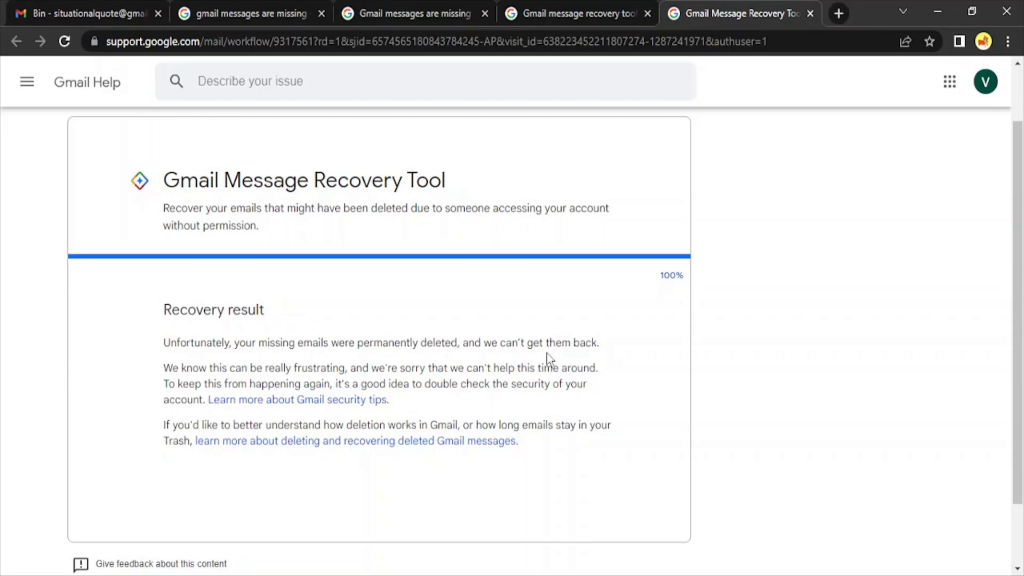
pyautogui.scroll(-3)
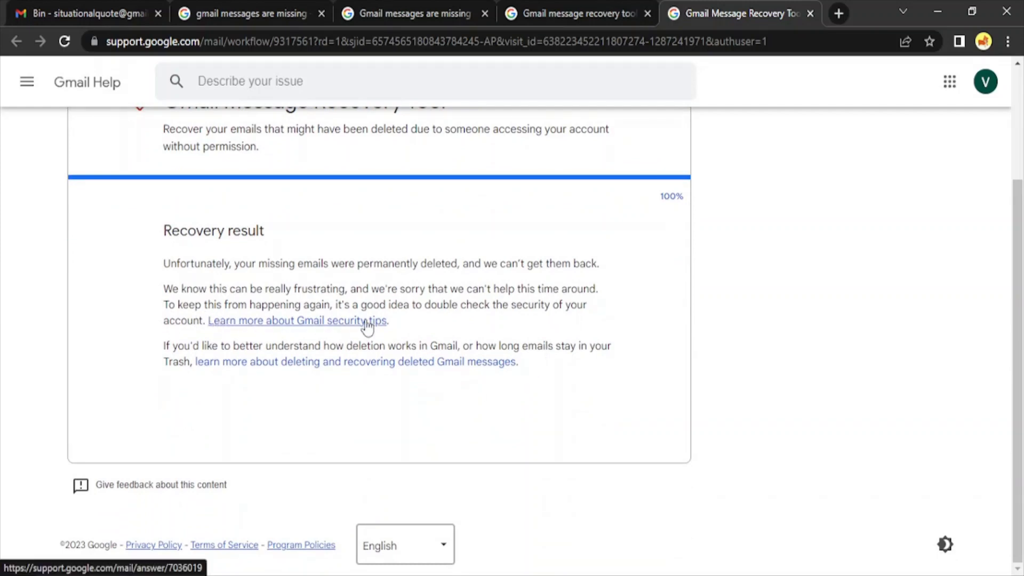
pyautogui.moveTo(395, 320)
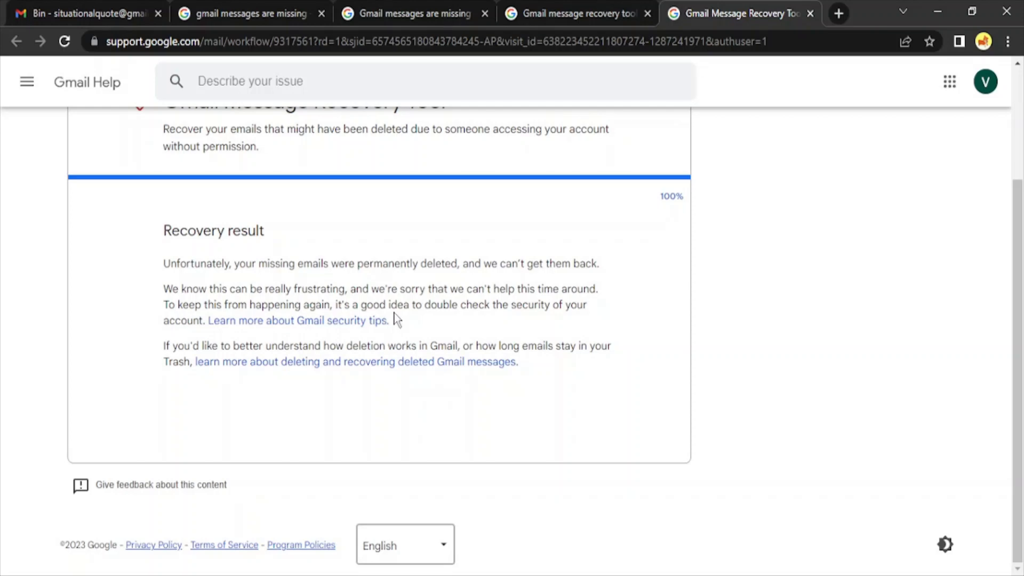
pyautogui.moveTo(457, 288)
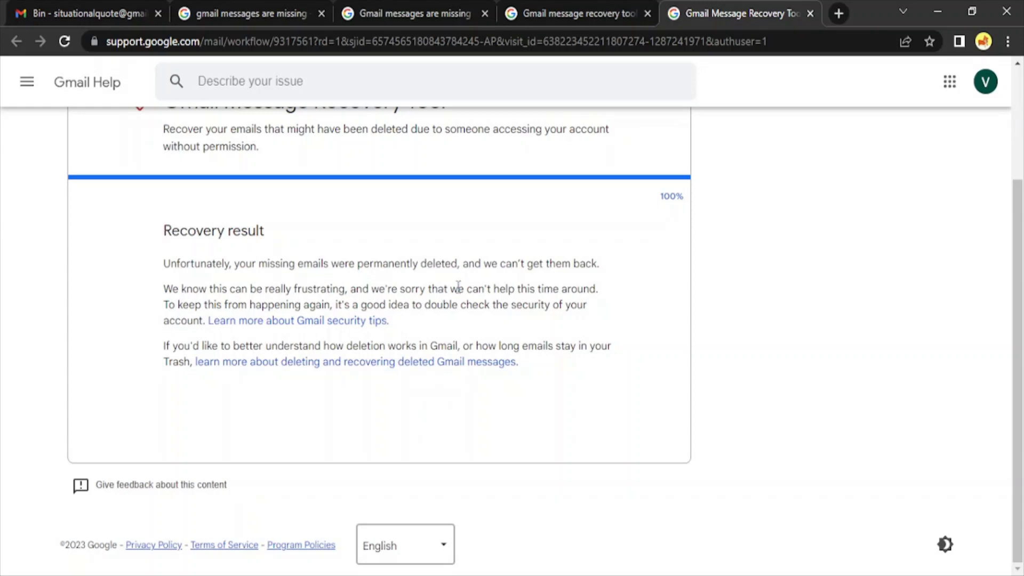
pyautogui.moveTo(522, 434)
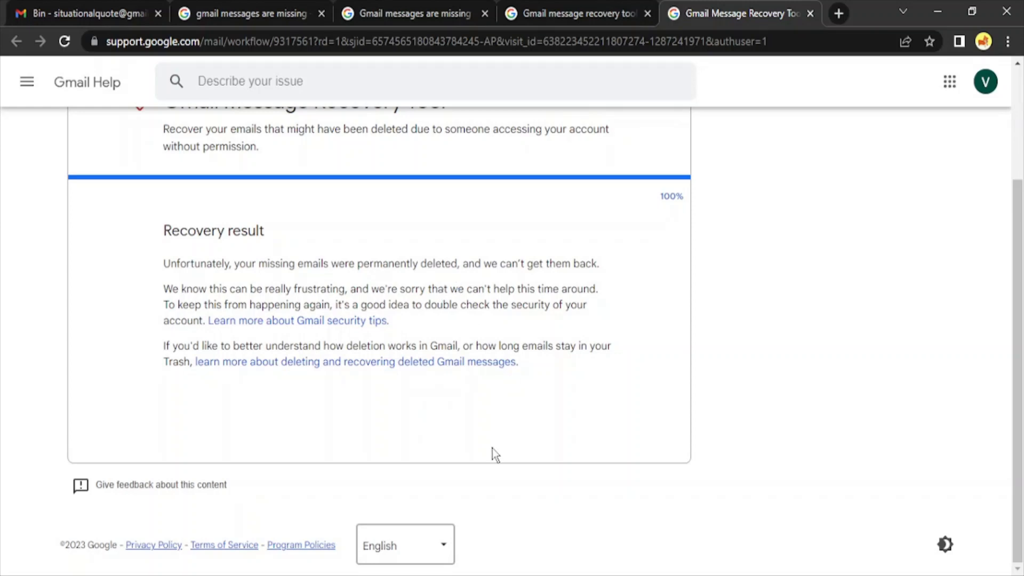
pyautogui.moveTo(512, 475)
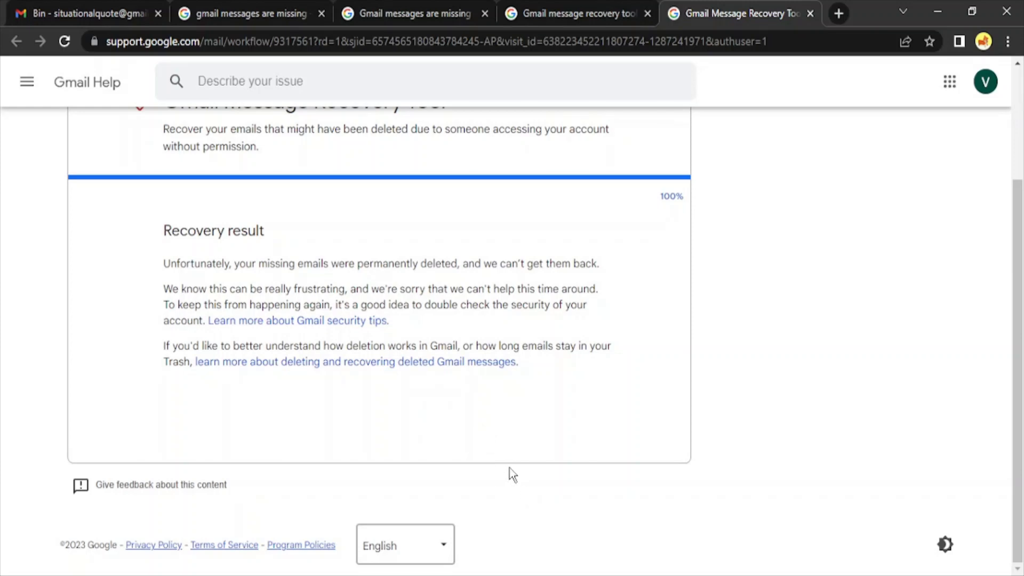
pyautogui.moveTo(523, 481)
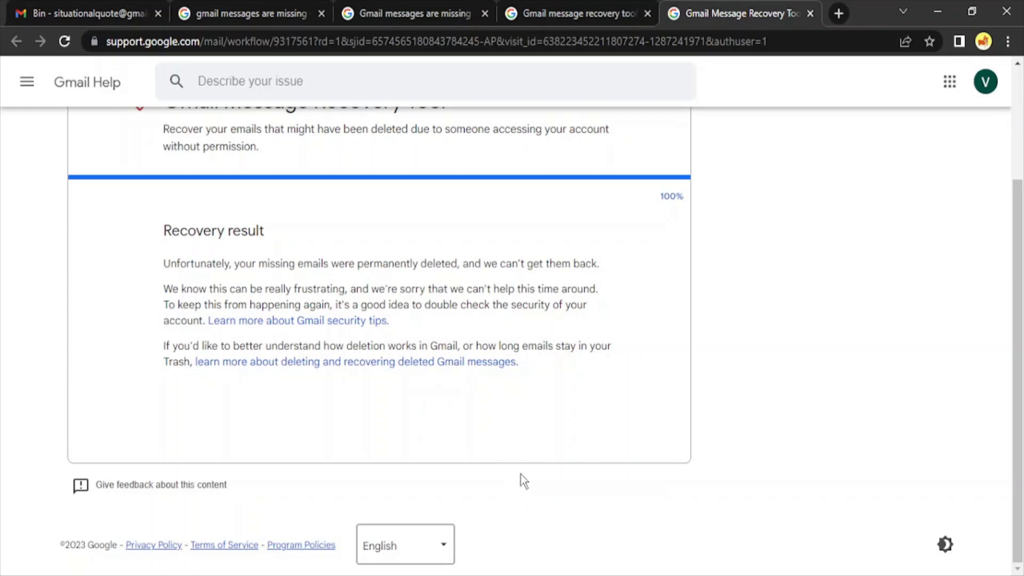
pyautogui.moveTo(608, 542)
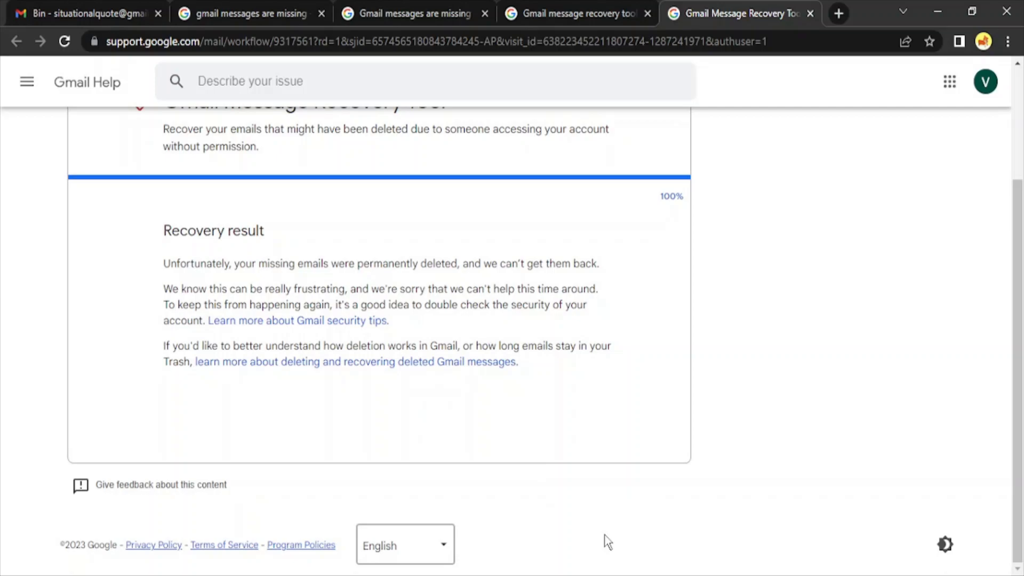